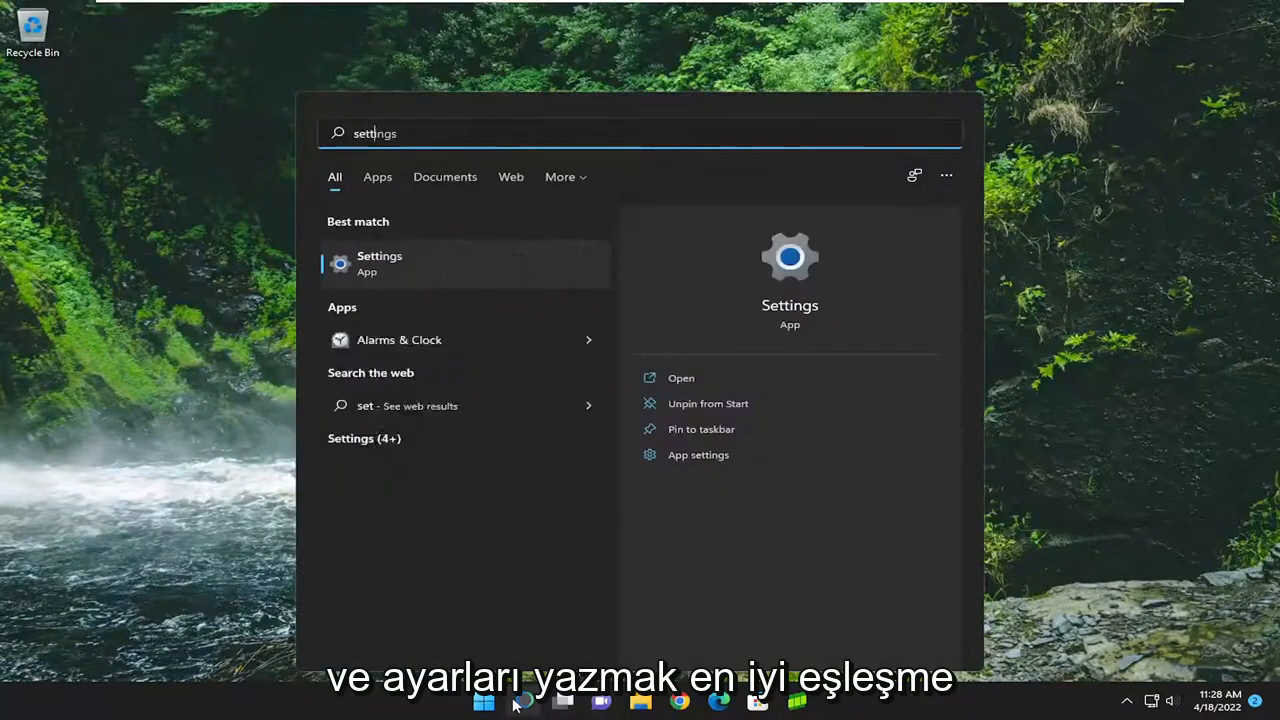
- Search "settings" in Start and launch the Settings app
type("s")
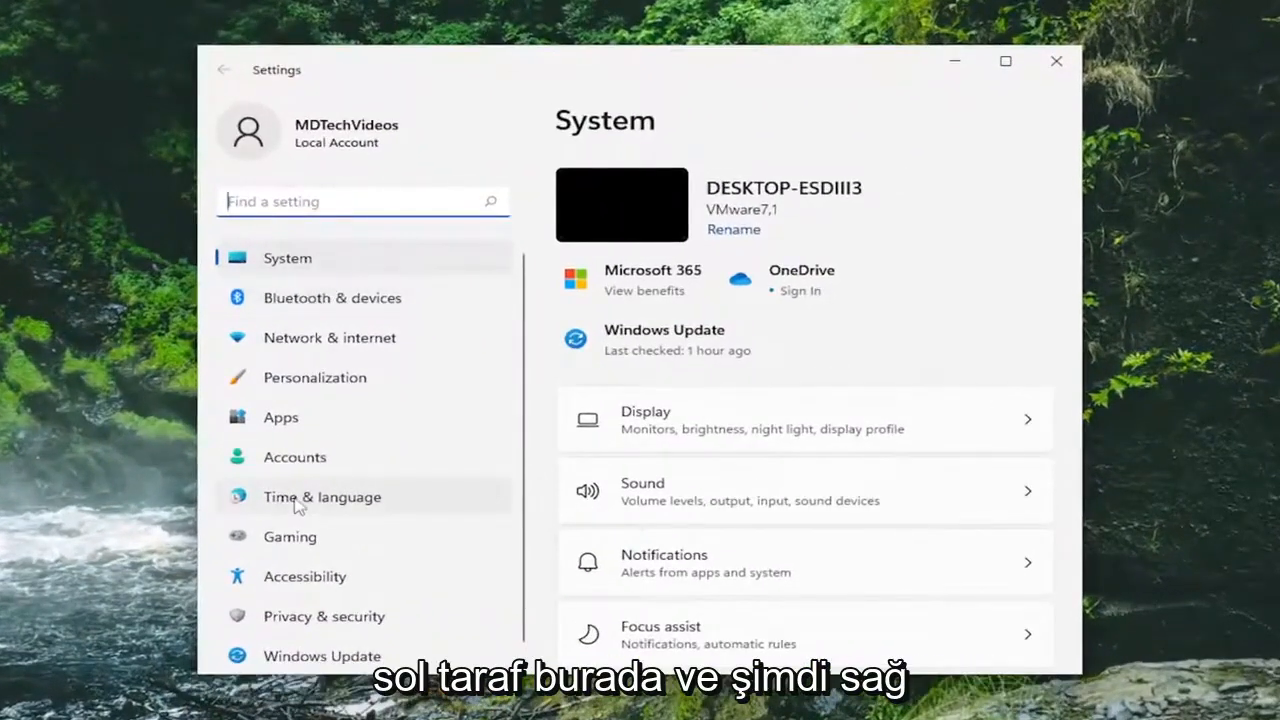
- Navigate to Time & language, then the Language & region page
left_click(322, 496)
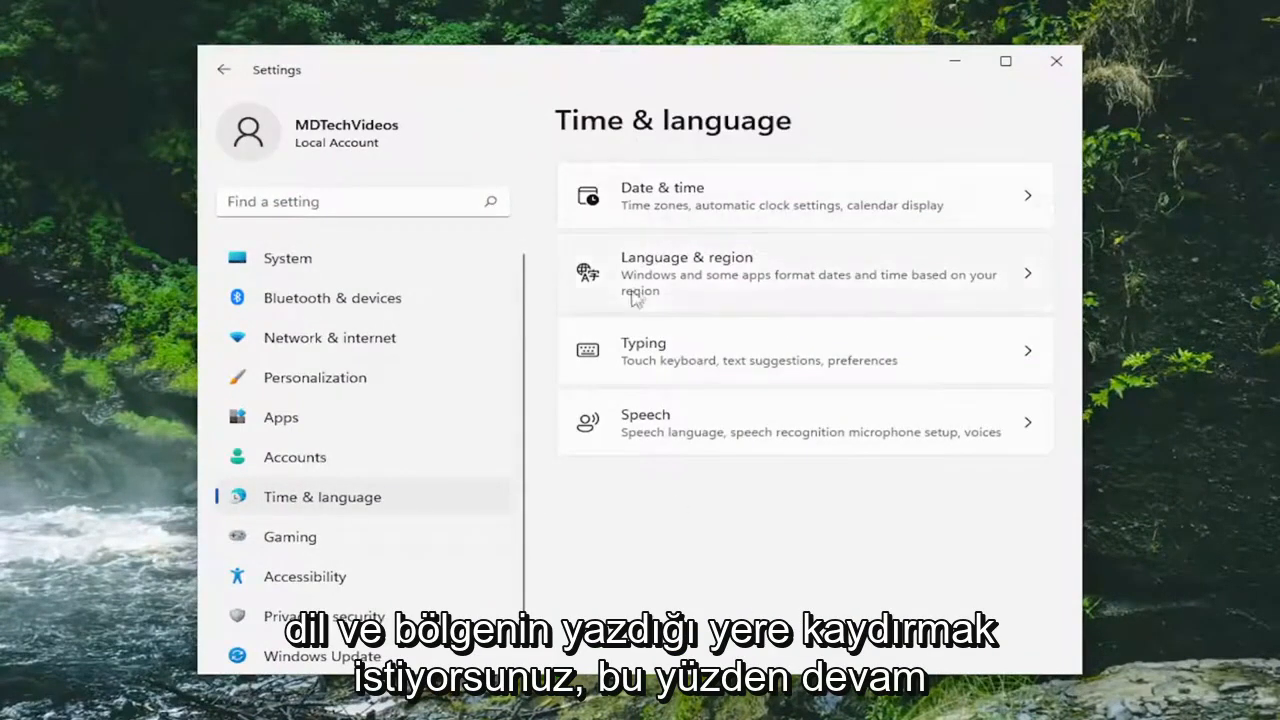
left_click(804, 272)
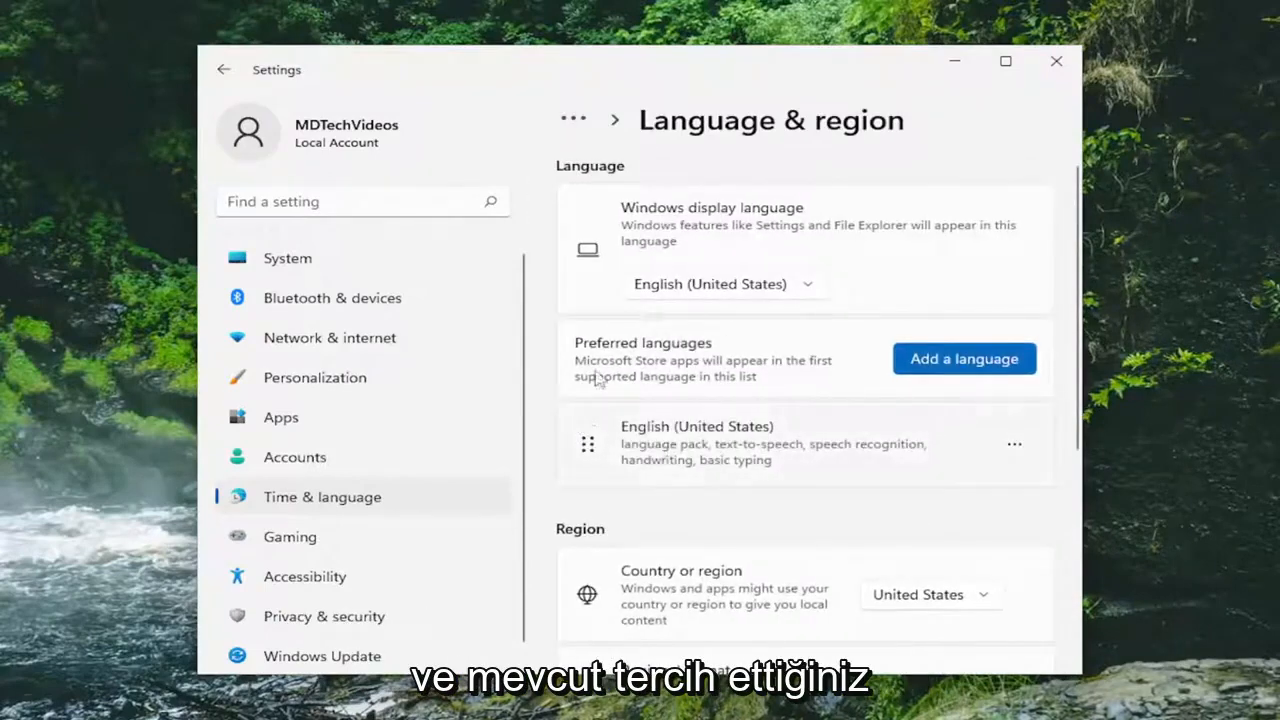
mouse_move(820, 424)
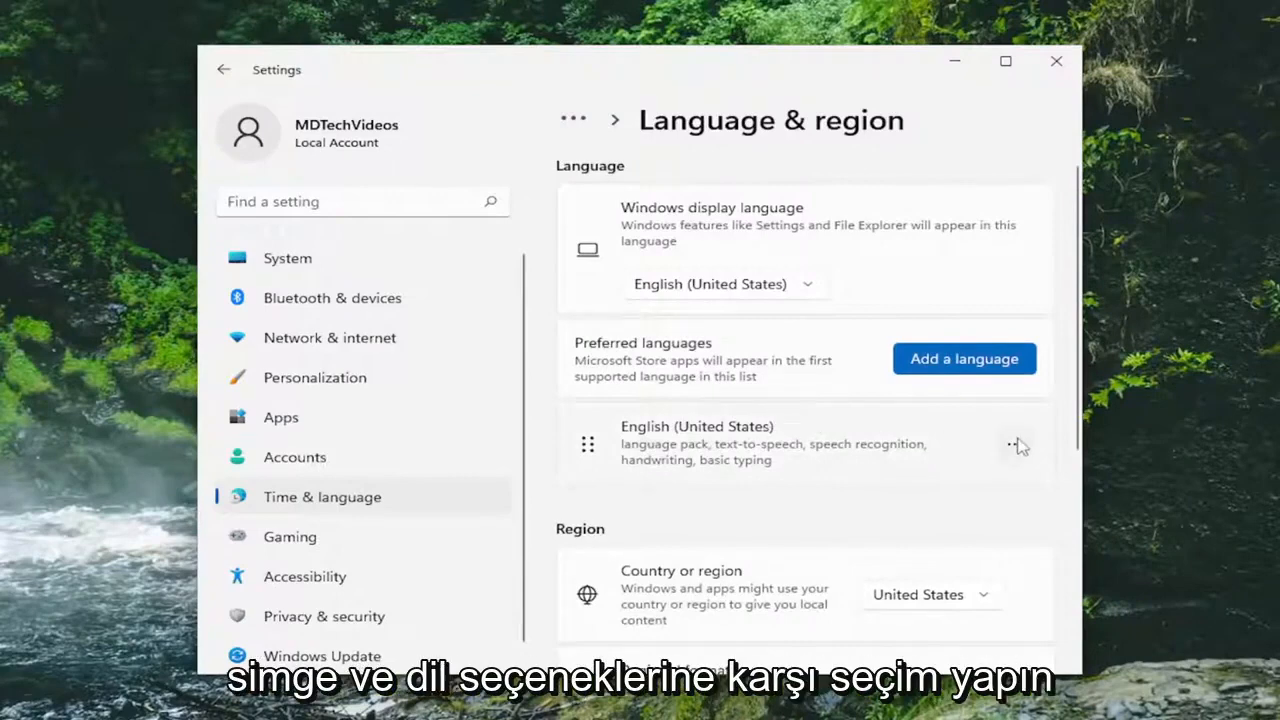
- Open Language options for English (United States) and reach its Keyboards section
left_click(1014, 444)
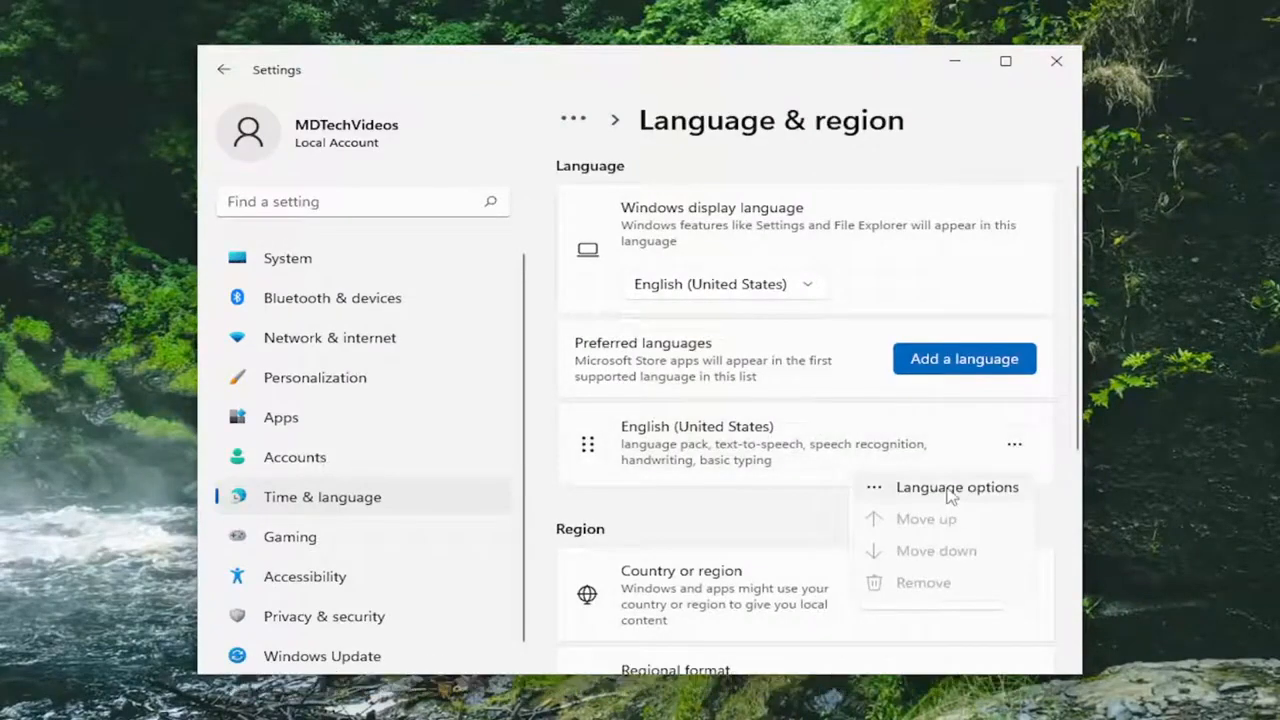
left_click(956, 488)
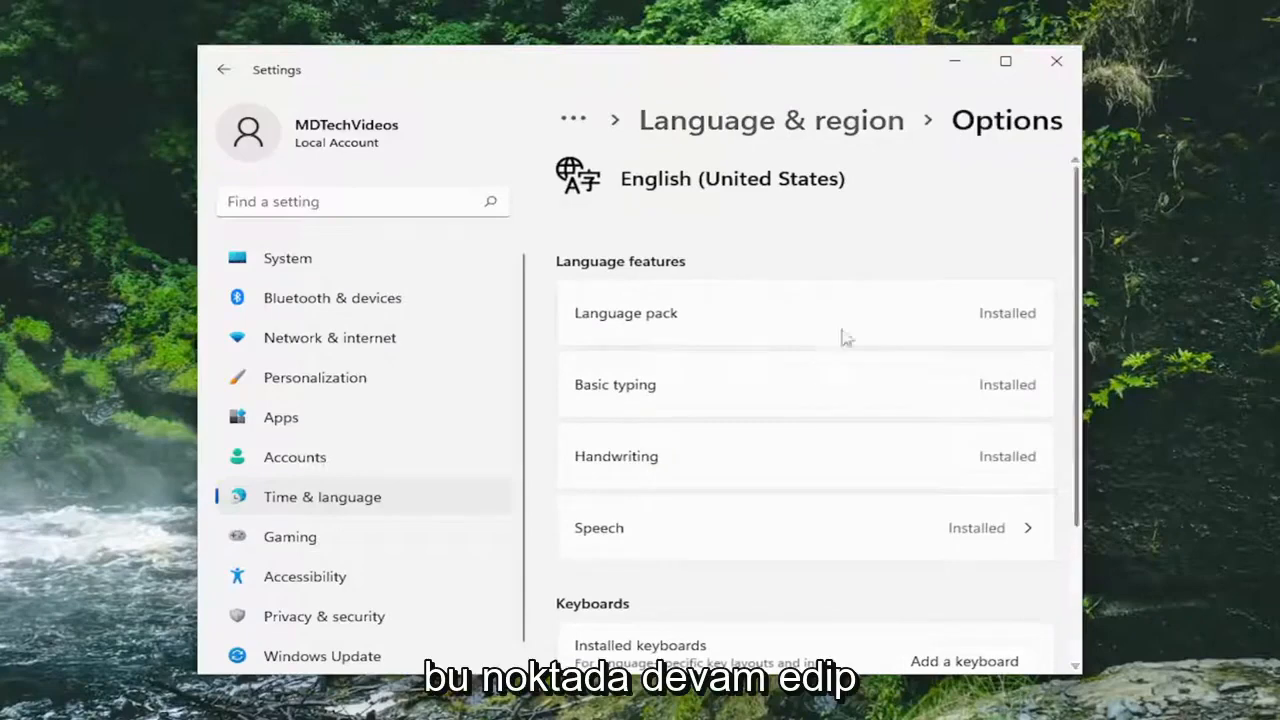
scroll("down", 3)
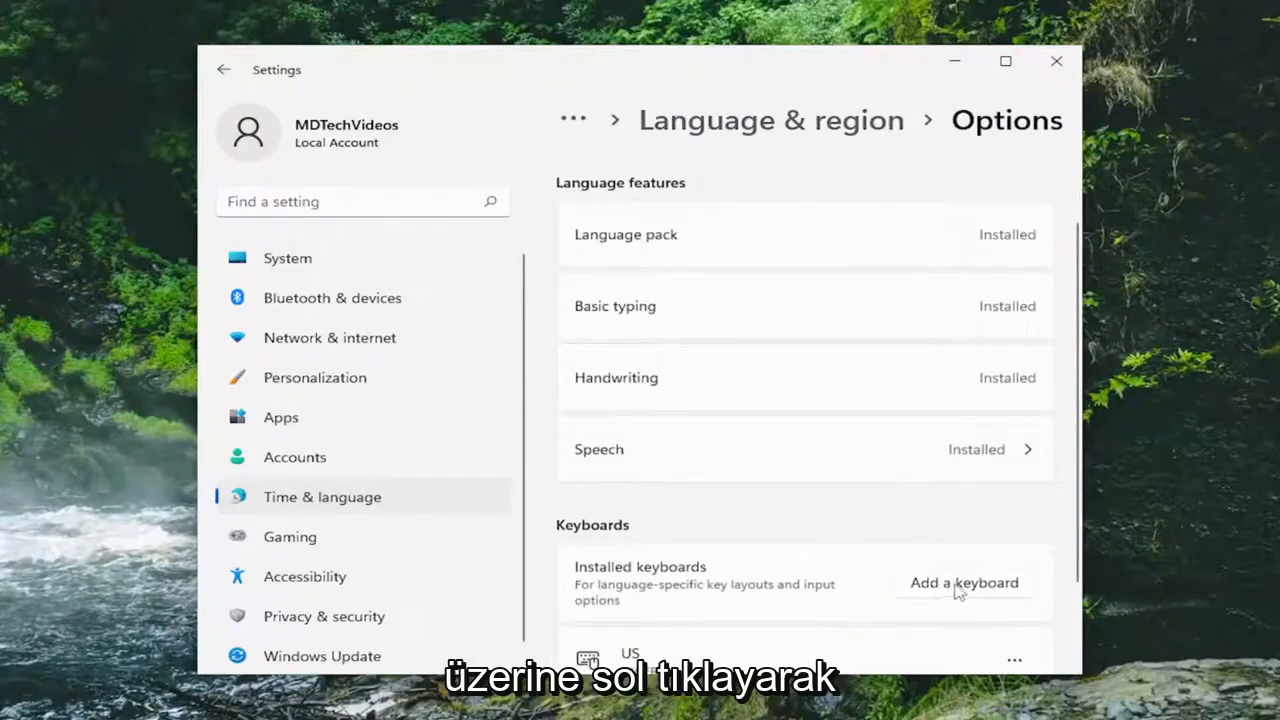
- Add the Portuguese (QWERTY) keyboard next to the US keyboard
left_click(964, 582)
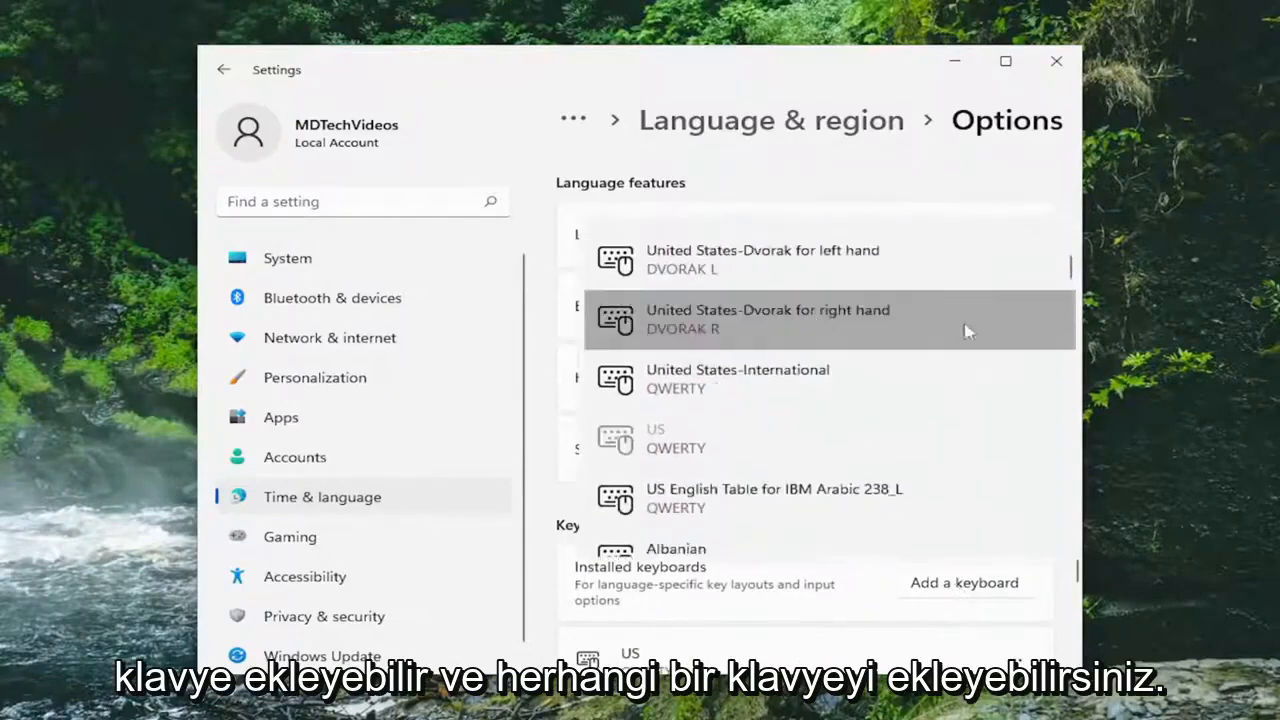
scroll("down", 3)
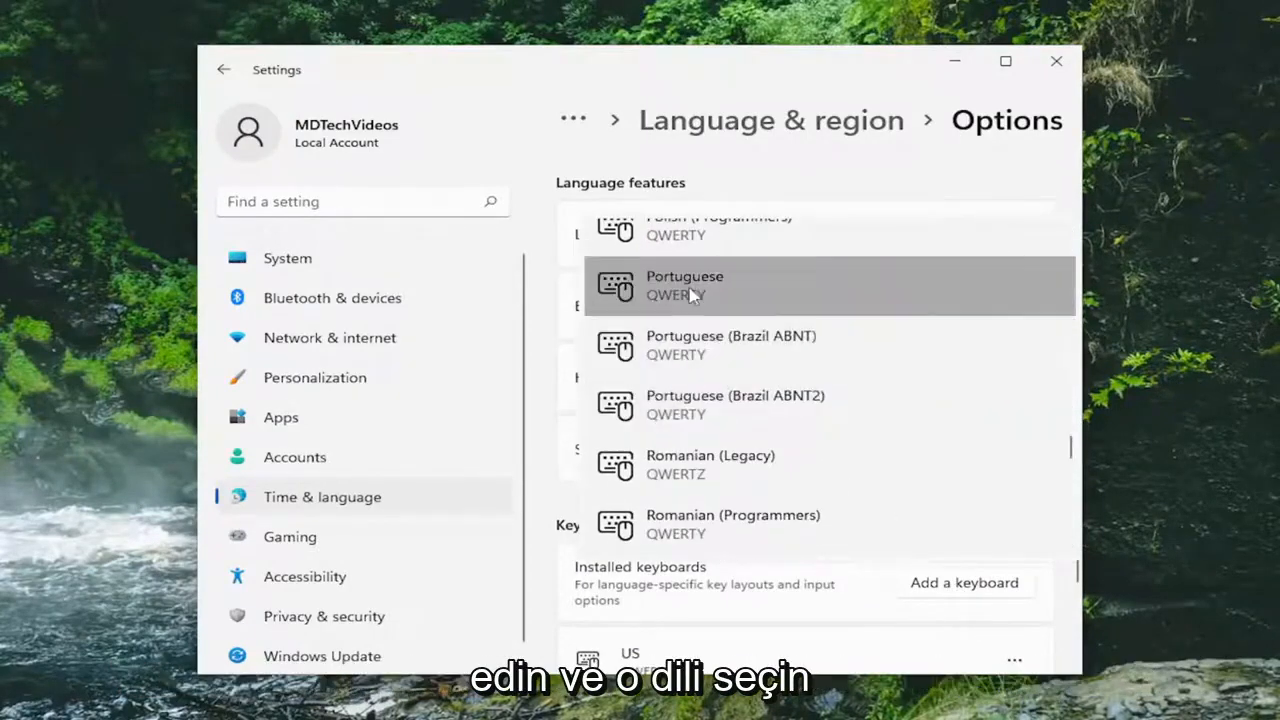
scroll("down", 3)
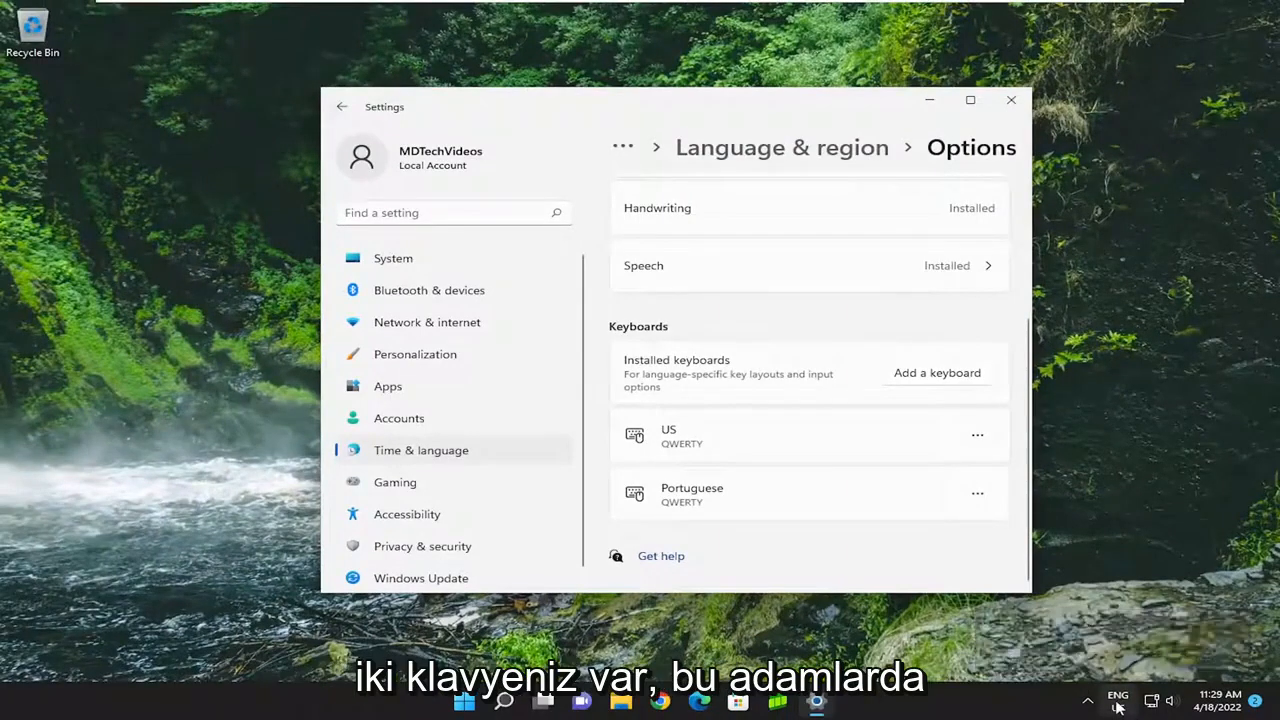
- Confirm the Portuguese keyboard selection and close the Settings window to the desktop
left_click(1116, 700)
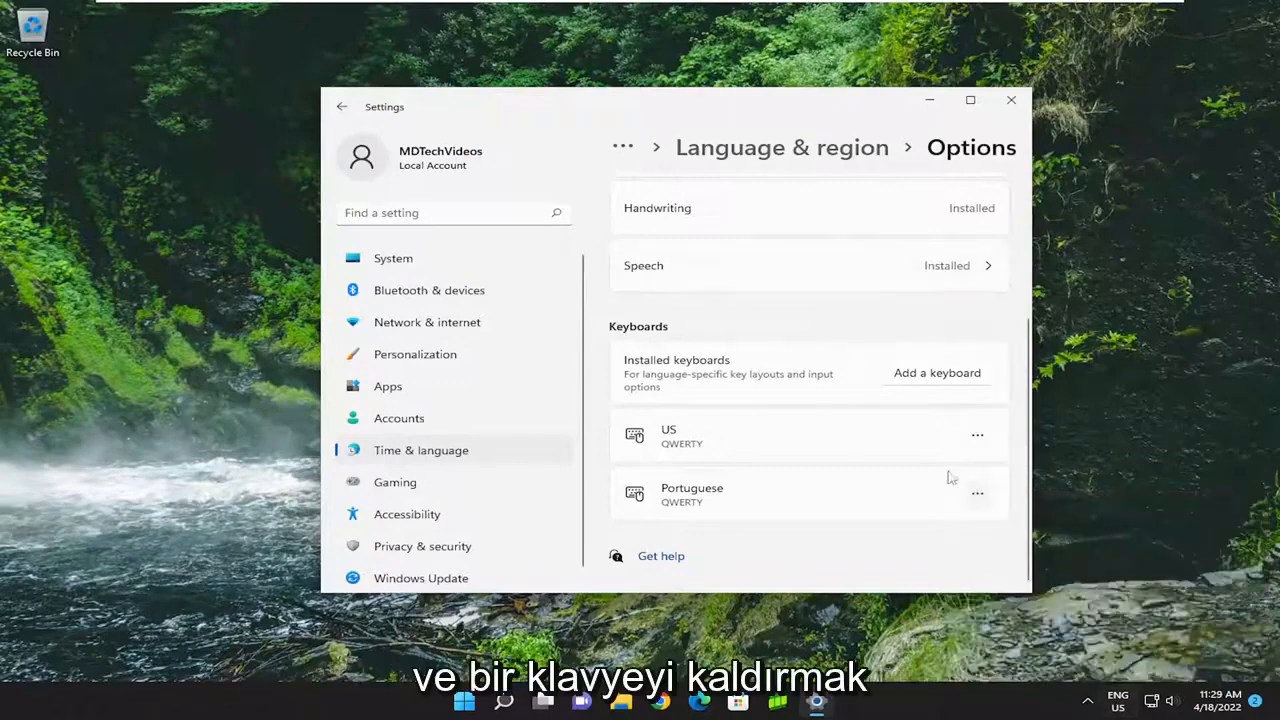
mouse_move(996, 442)
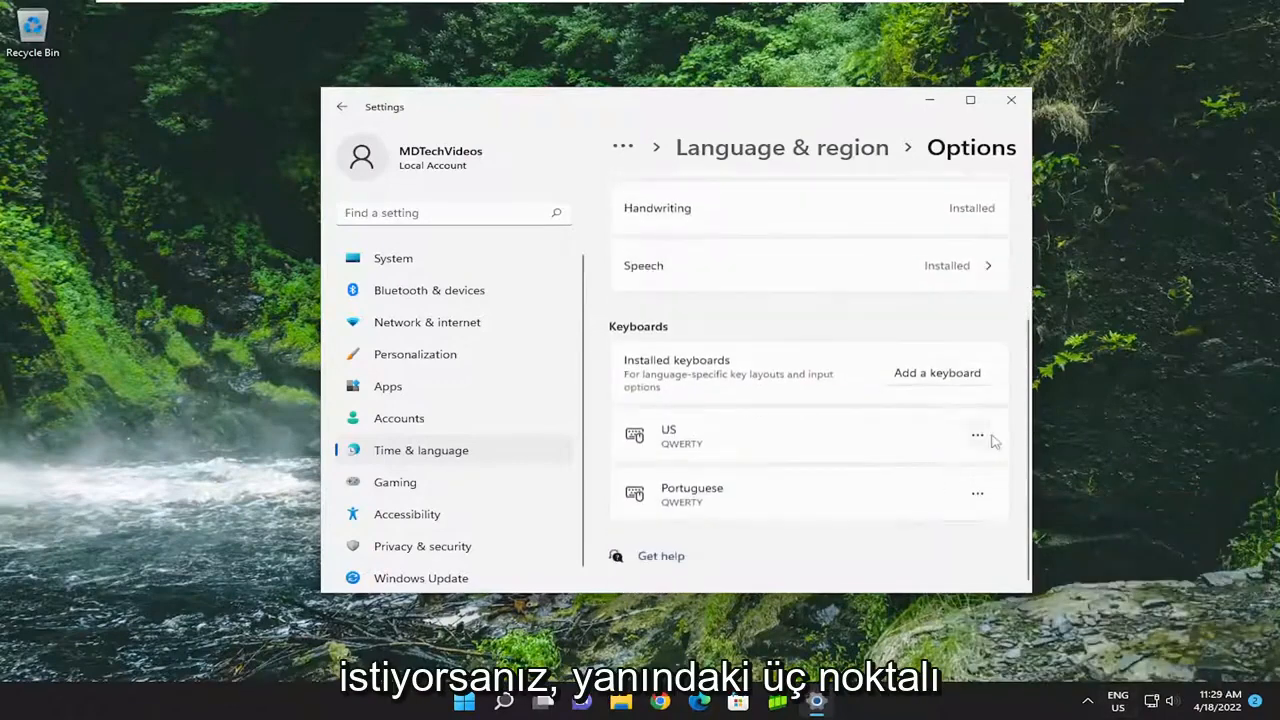
left_click(976, 434)
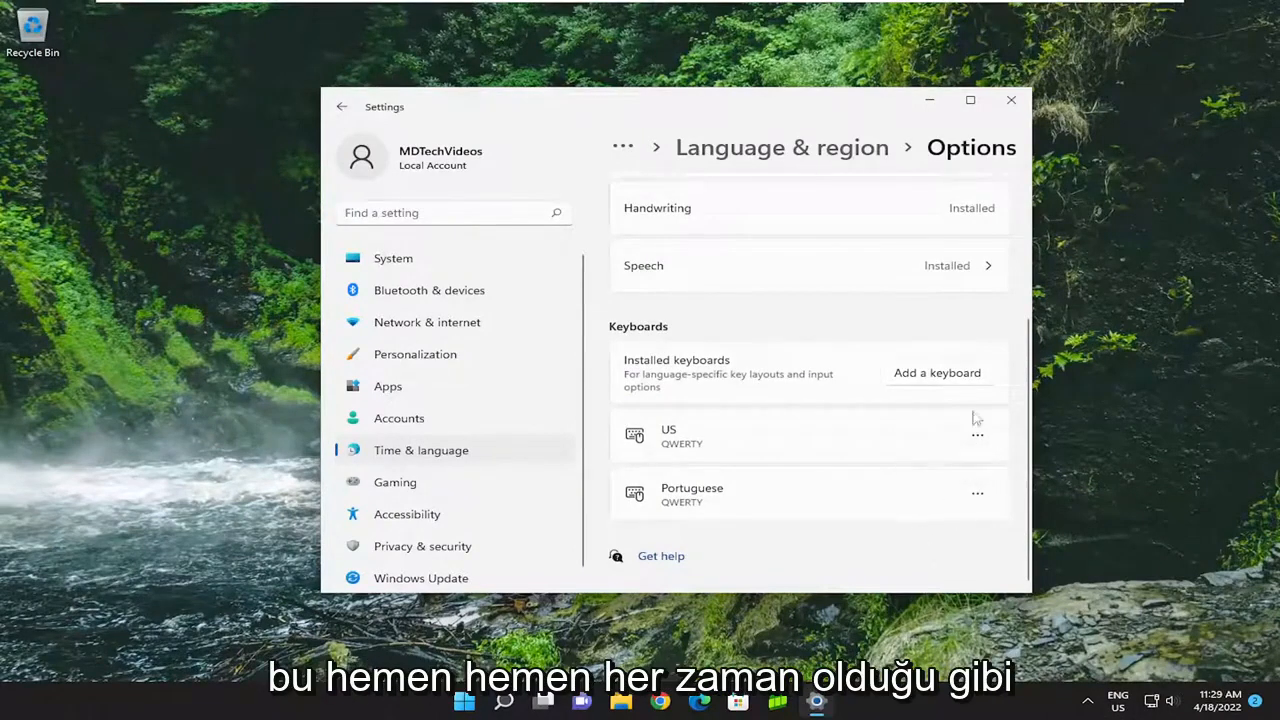
left_click(1012, 100)
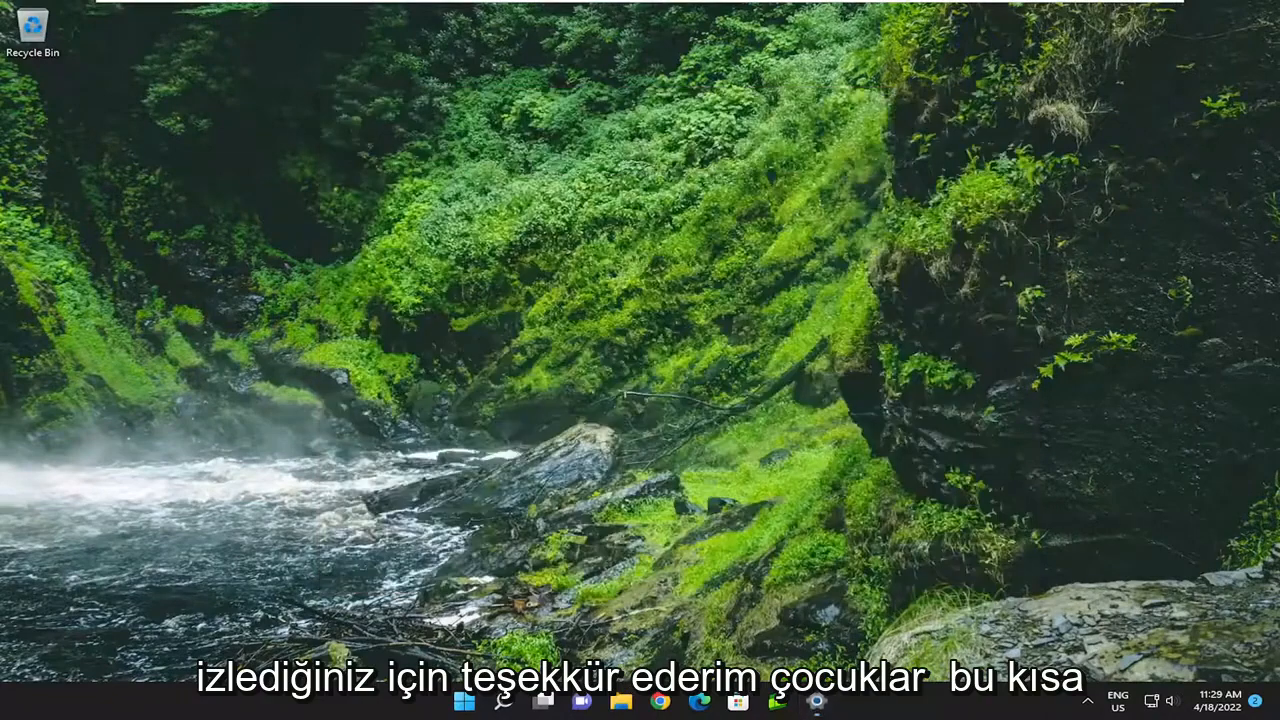